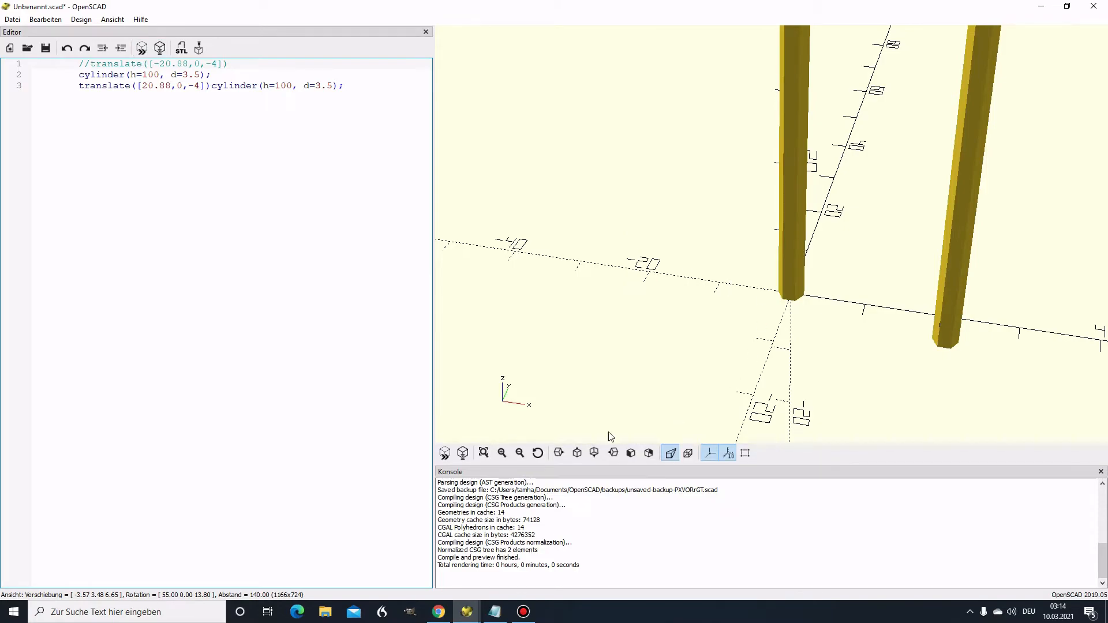
Step: Select the -20.88 x offset in the uncommented translate([-20.88,0,-4]) line
scroll("up", 3)
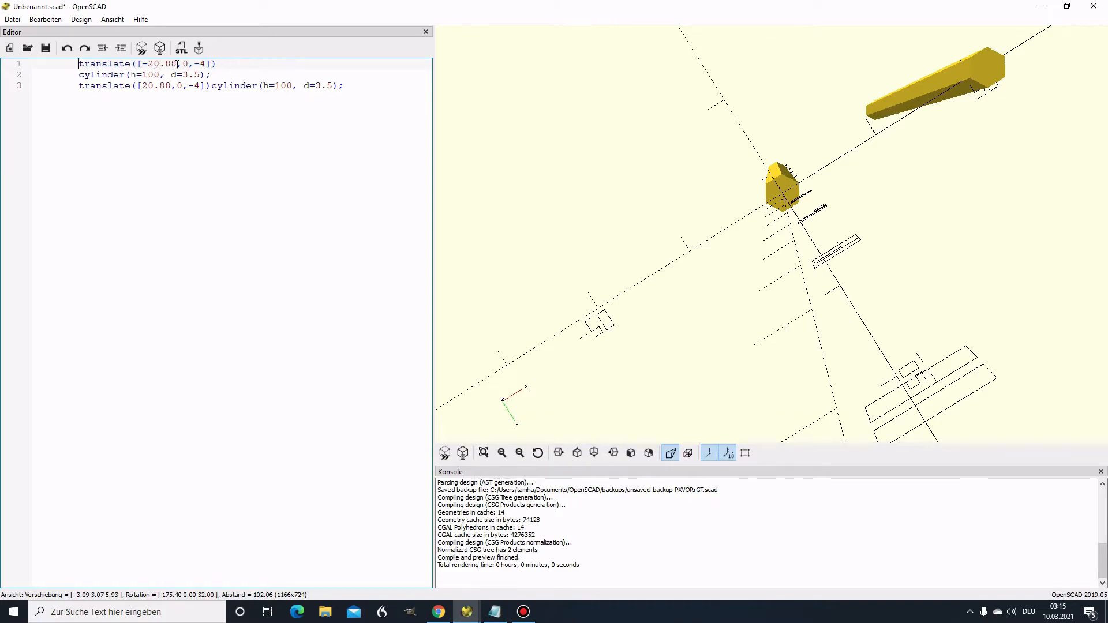
double_click(159, 64)
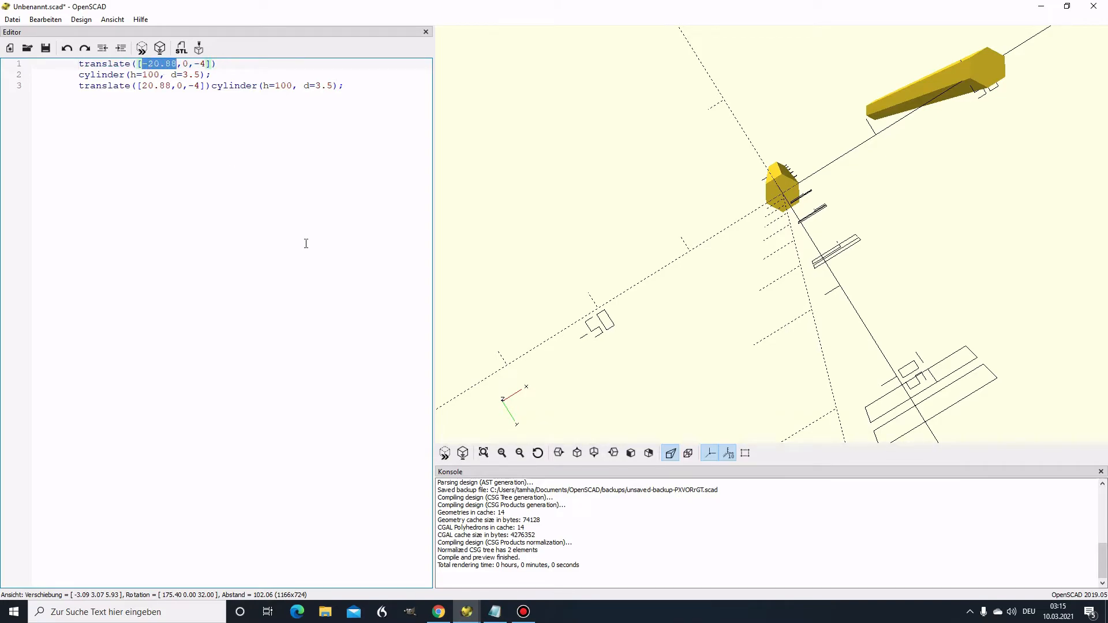